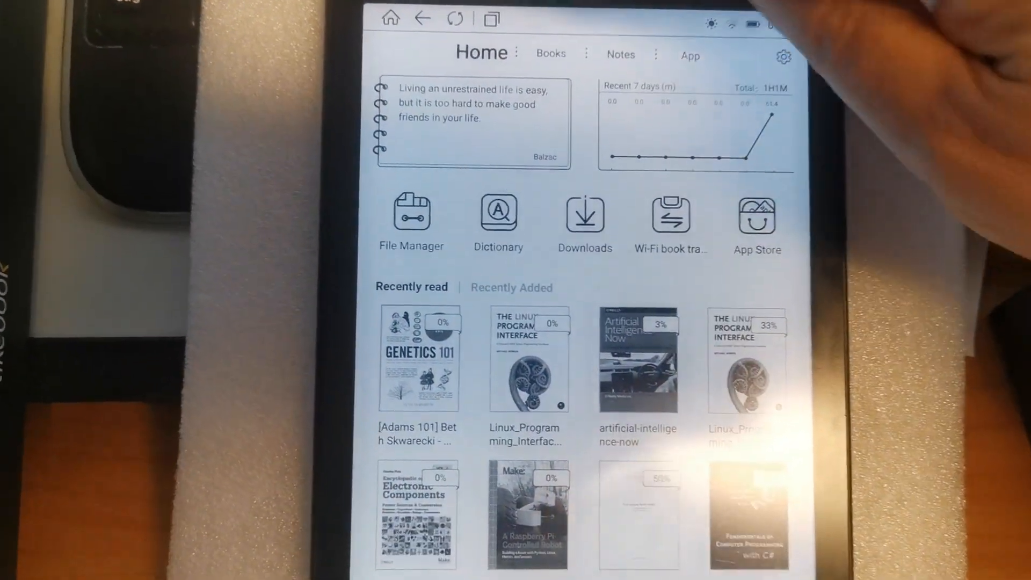
Step: Open Genetics 101 from the Recently read shelf on the home screen
click(551, 53)
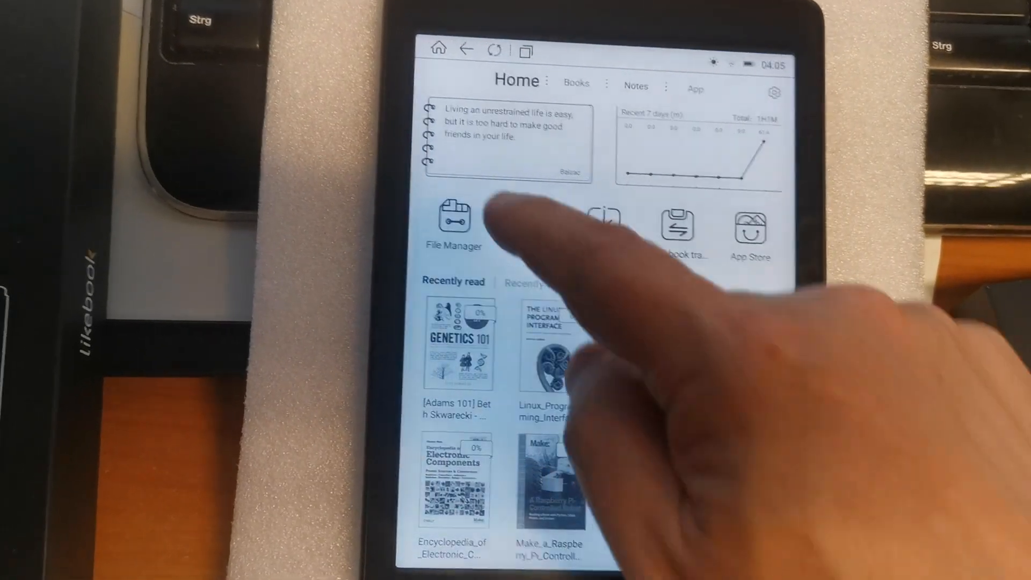
click(453, 220)
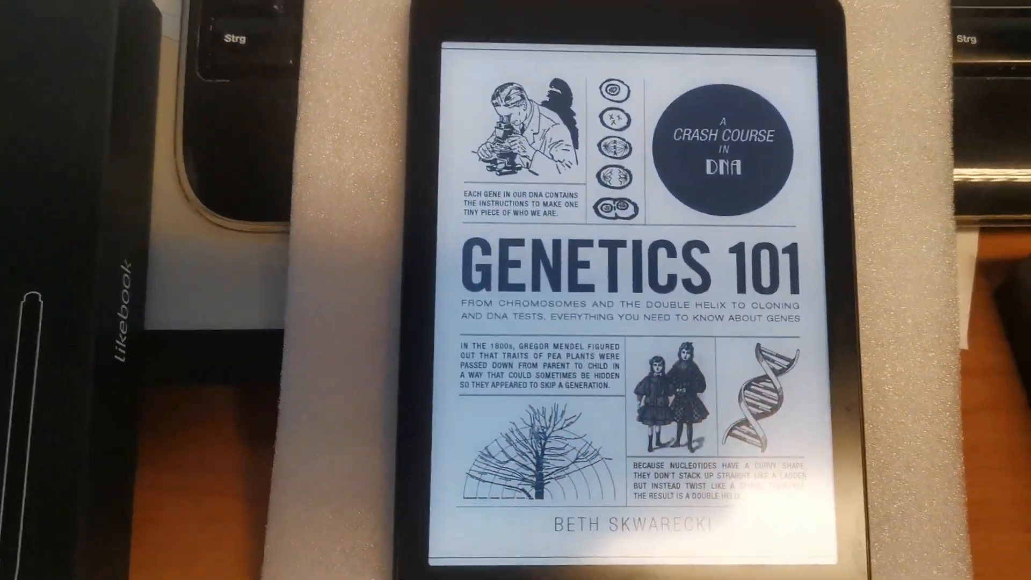
click(605, 288)
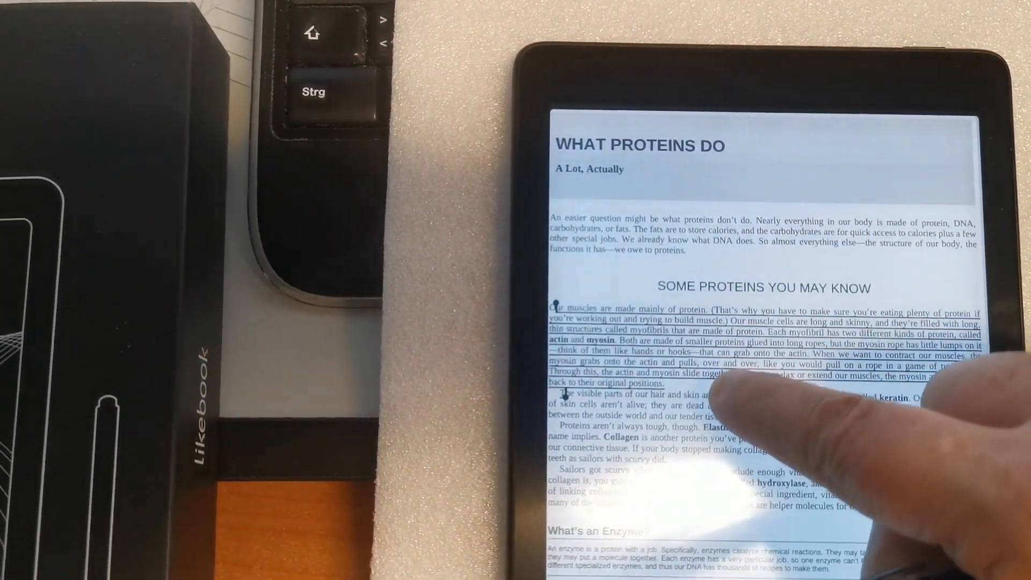
click(737, 379)
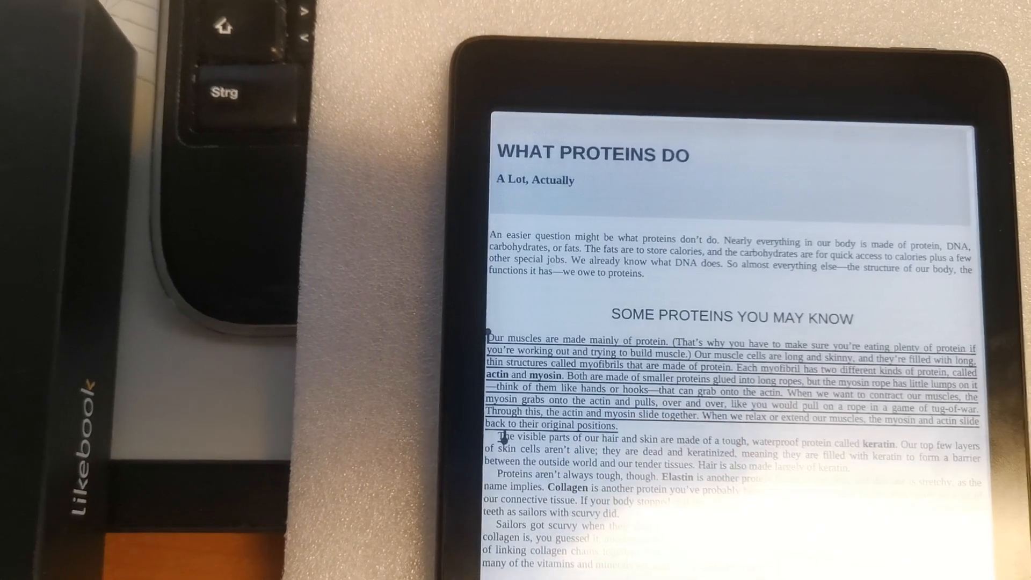
click(657, 438)
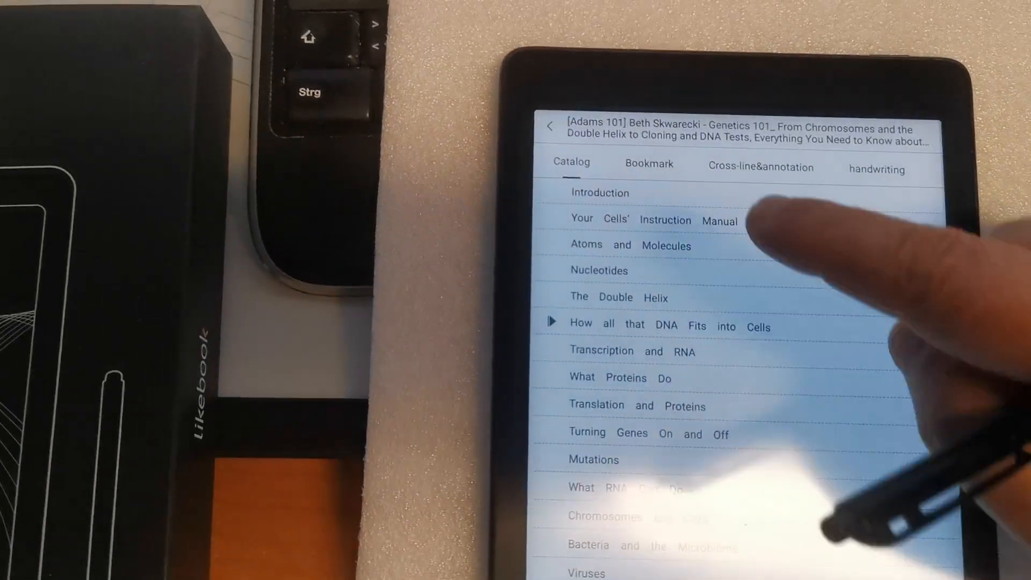
Step: Show the Cross-line & annotation list with the book's two saved entries
click(760, 167)
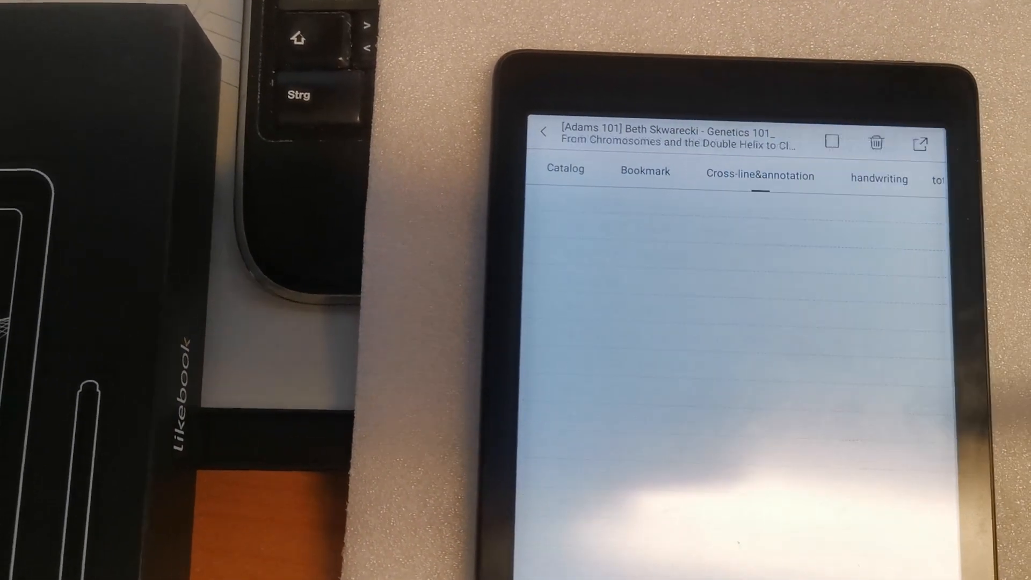
click(758, 175)
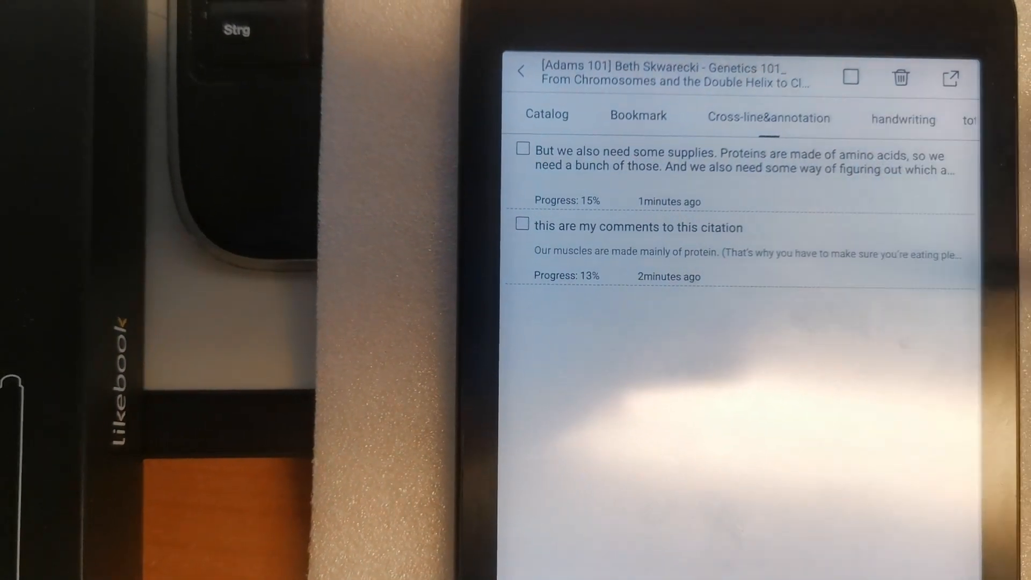
click(905, 120)
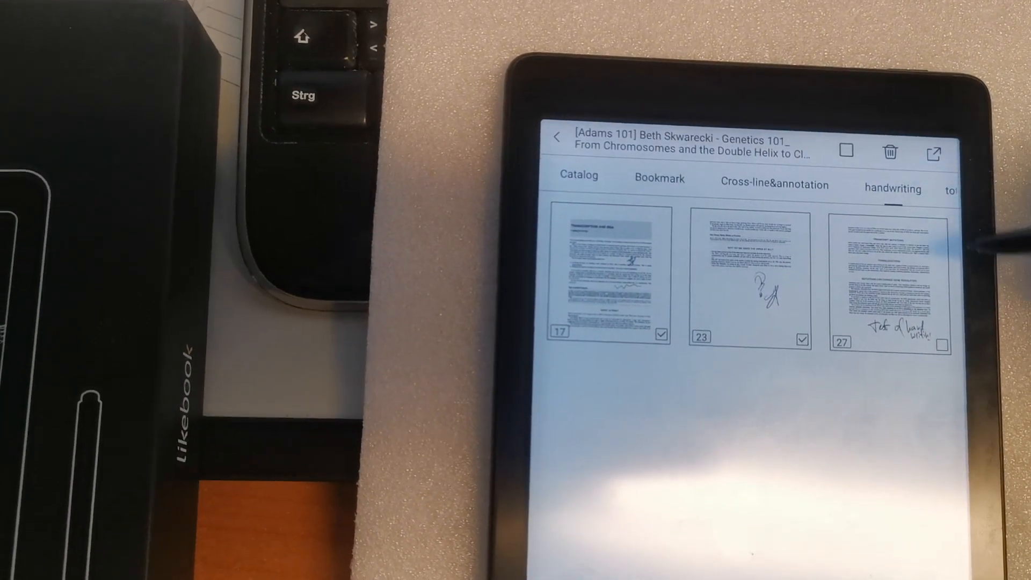
click(890, 153)
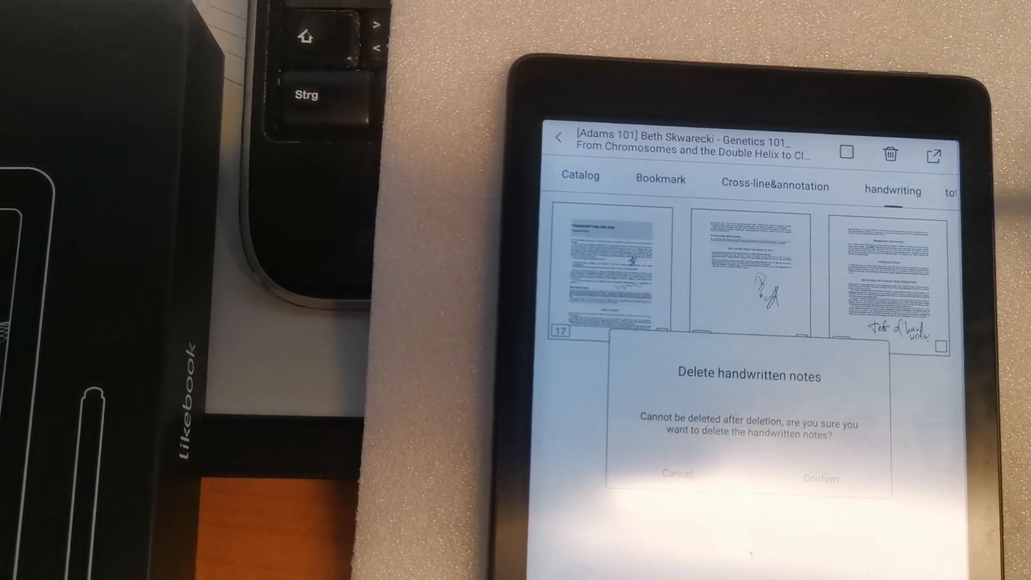
click(821, 478)
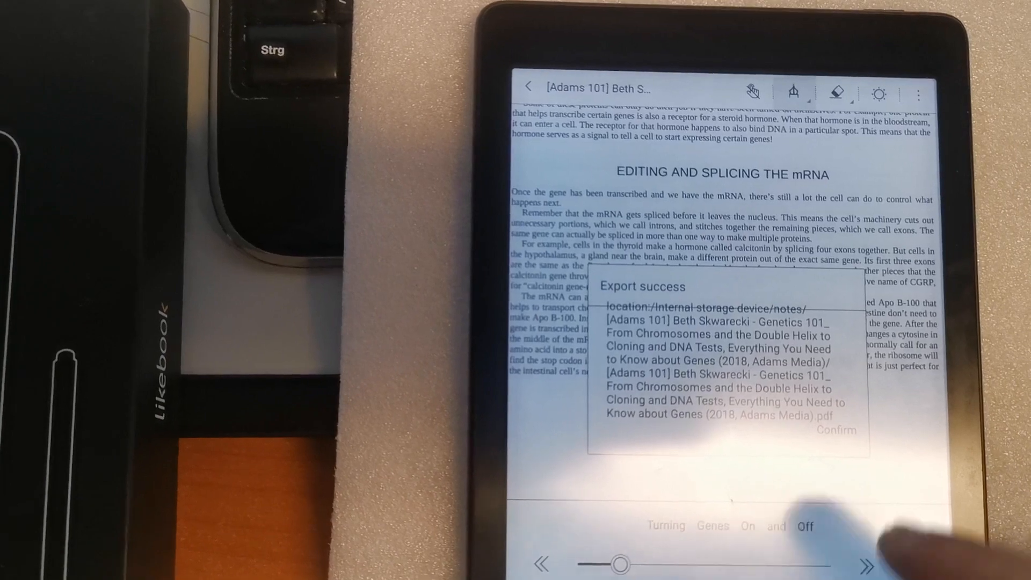
Step: Confirm the Export success dialog for the PDF saved under Internal storage/notes
click(835, 430)
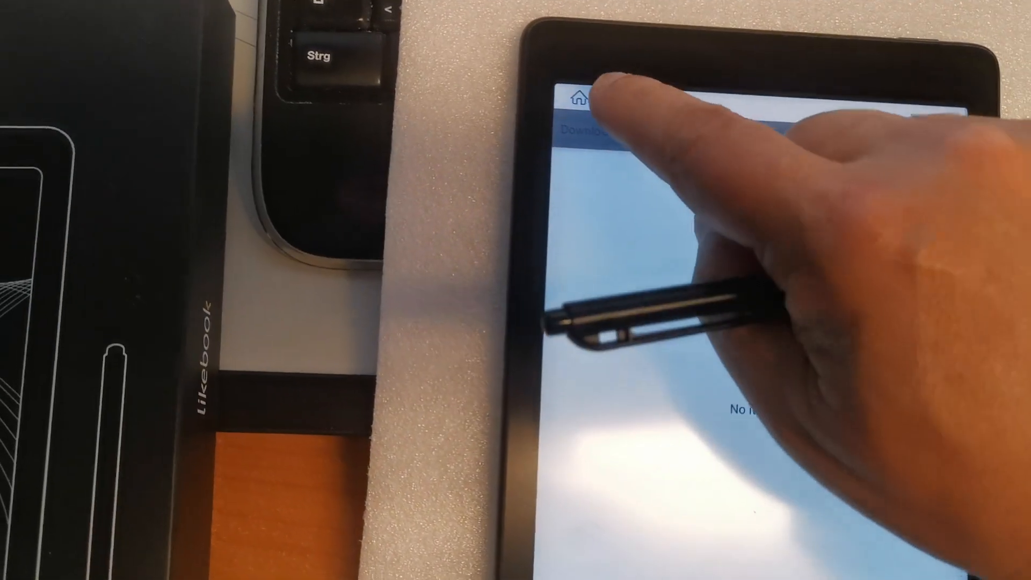
Step: Go Home, then into File Manager, Internal storage, and the notes folder
click(579, 98)
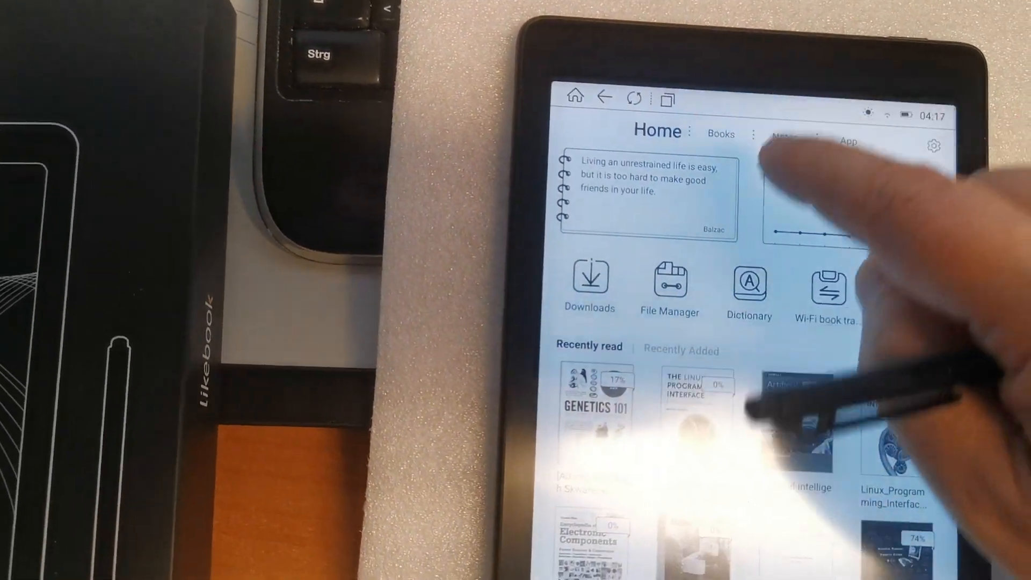
click(669, 283)
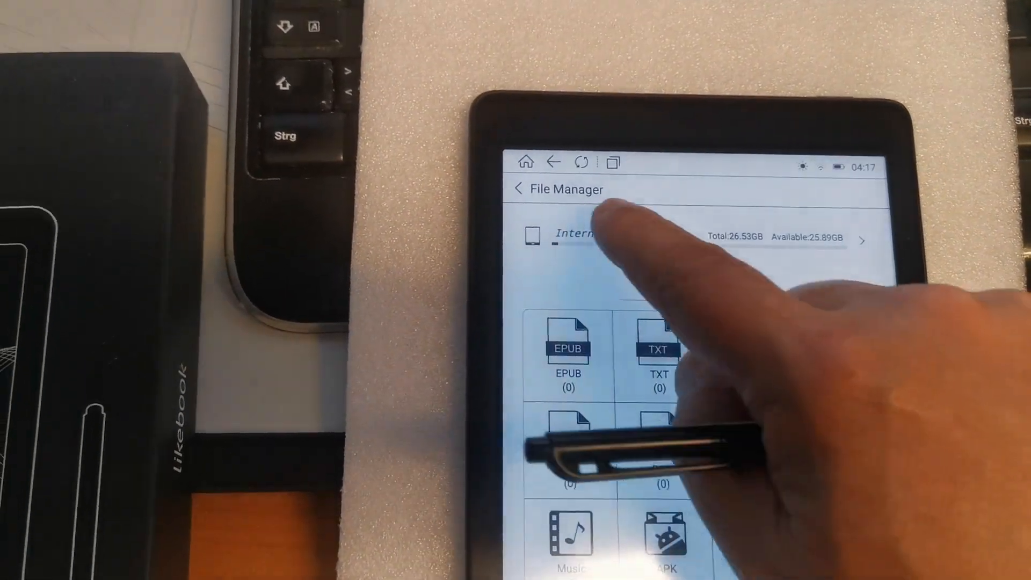
click(578, 237)
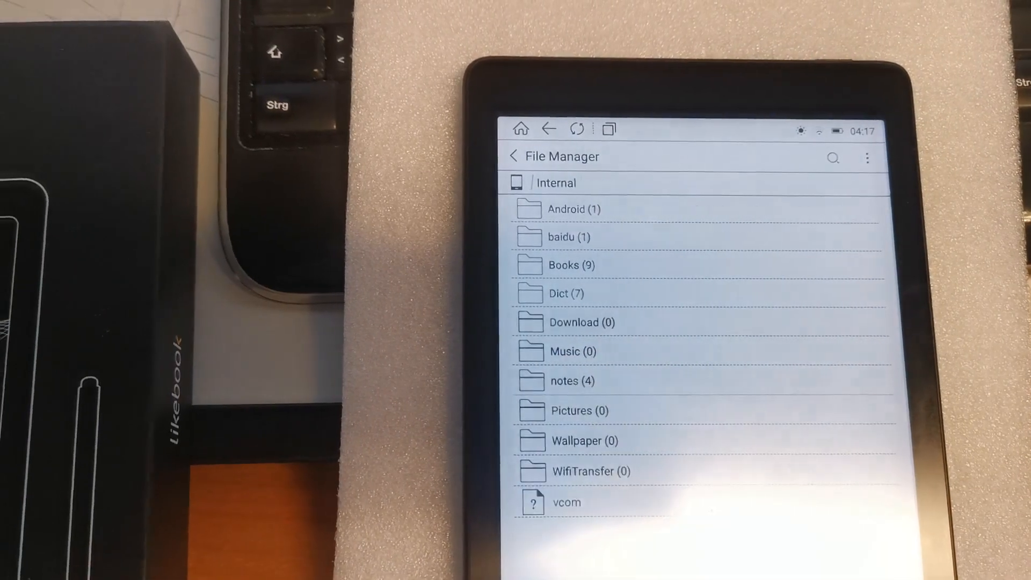
click(571, 381)
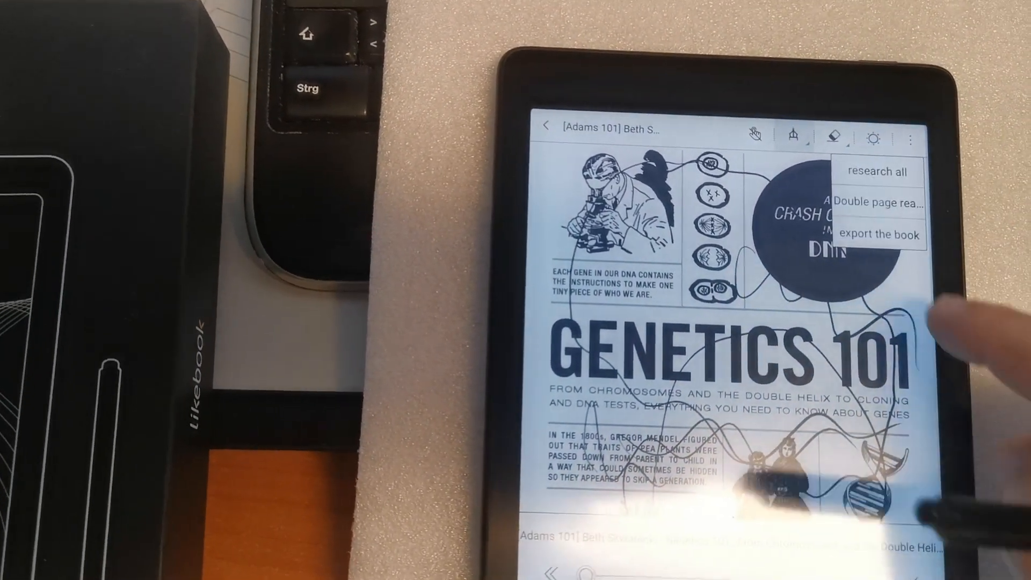
Step: Open the Genetics 101 folder inside notes to reveal the exported PDF
click(877, 234)
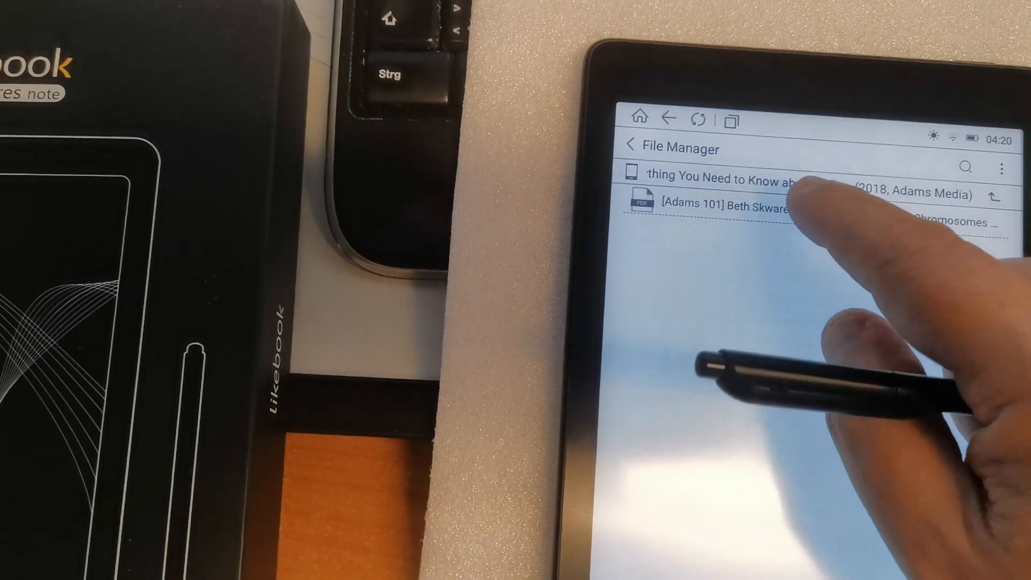
click(728, 212)
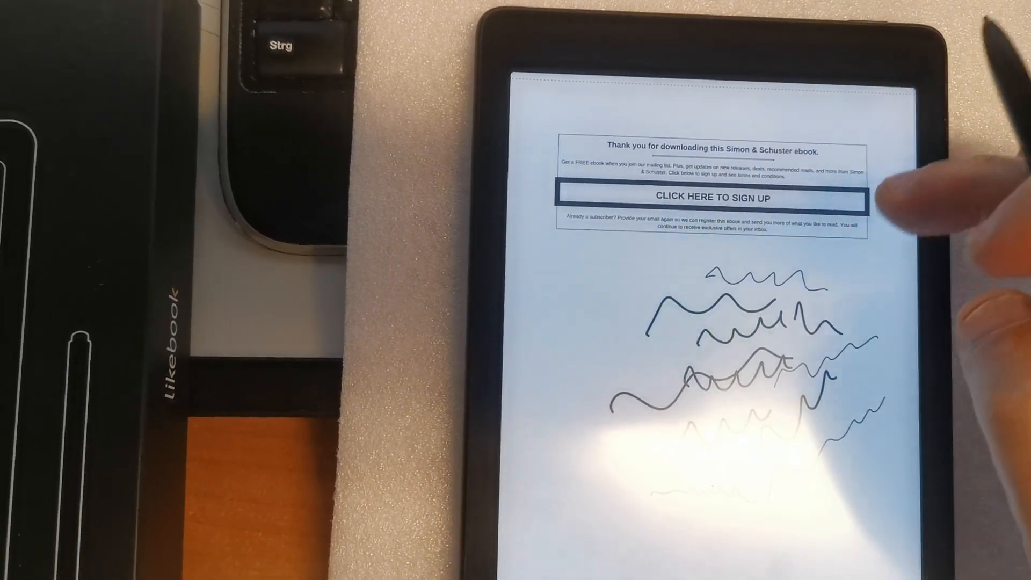
Step: Open the pen panel showing stroke type, line width and colour options
click(790, 121)
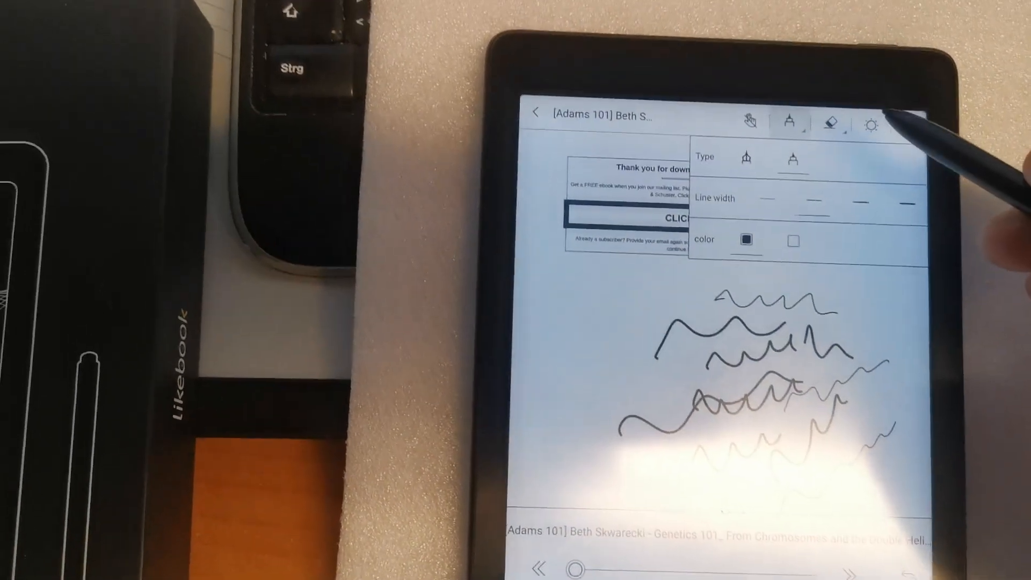